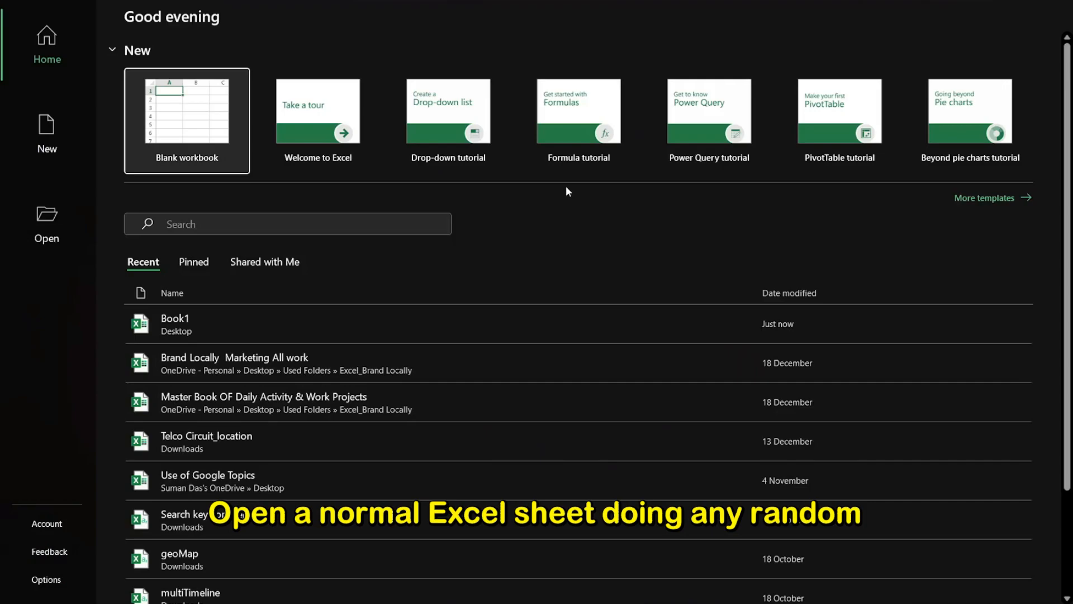
# Step: Create a blank workbook with S/L, Infor and Date headers and all borders on A1:D9
pyautogui.click(186, 111)
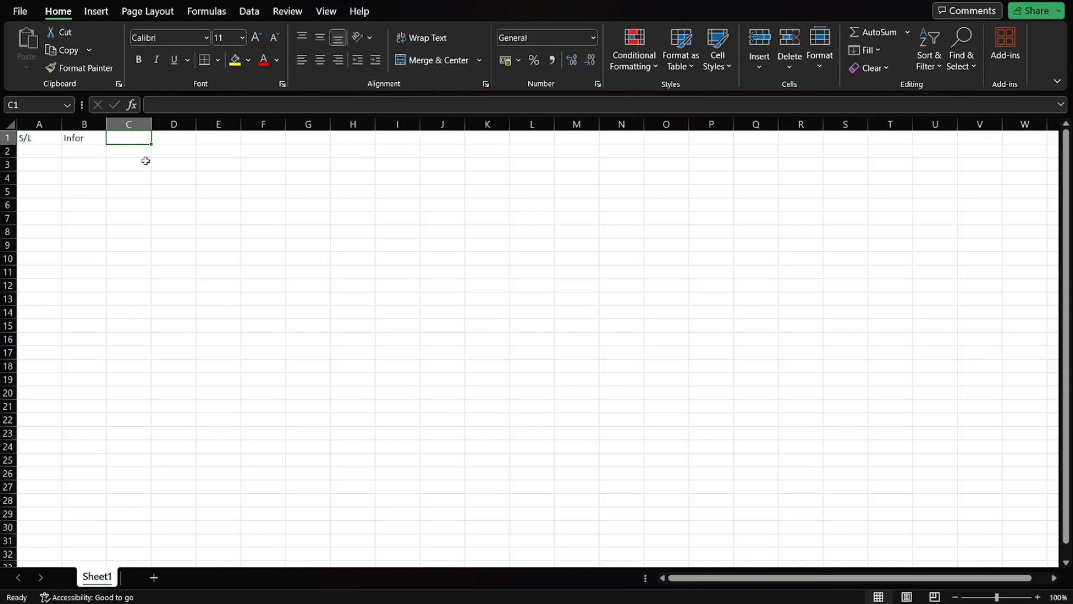
pyautogui.write('Dare')
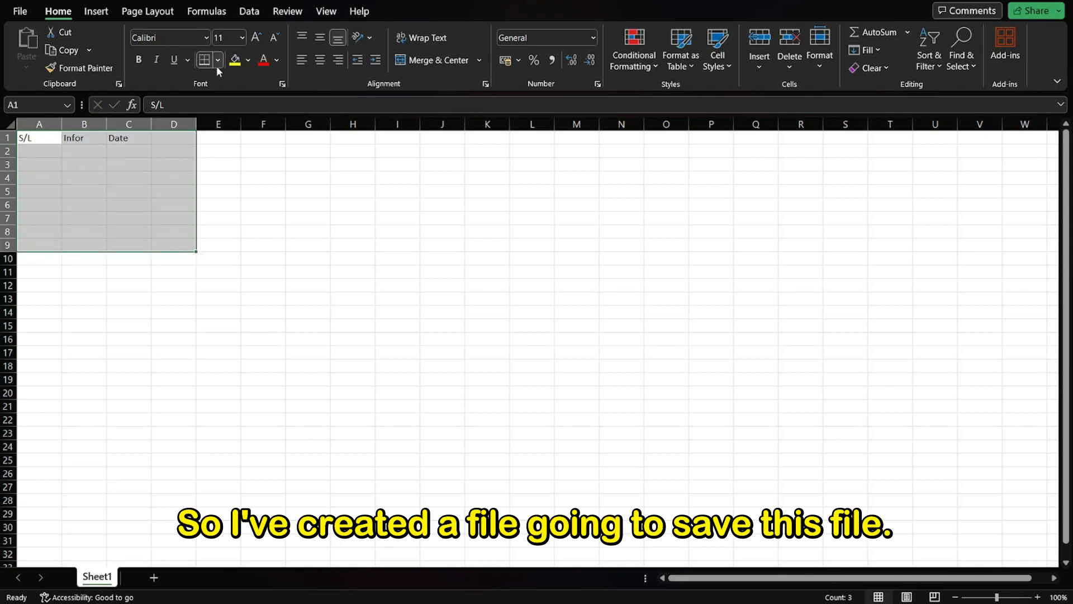
pyautogui.click(308, 205)
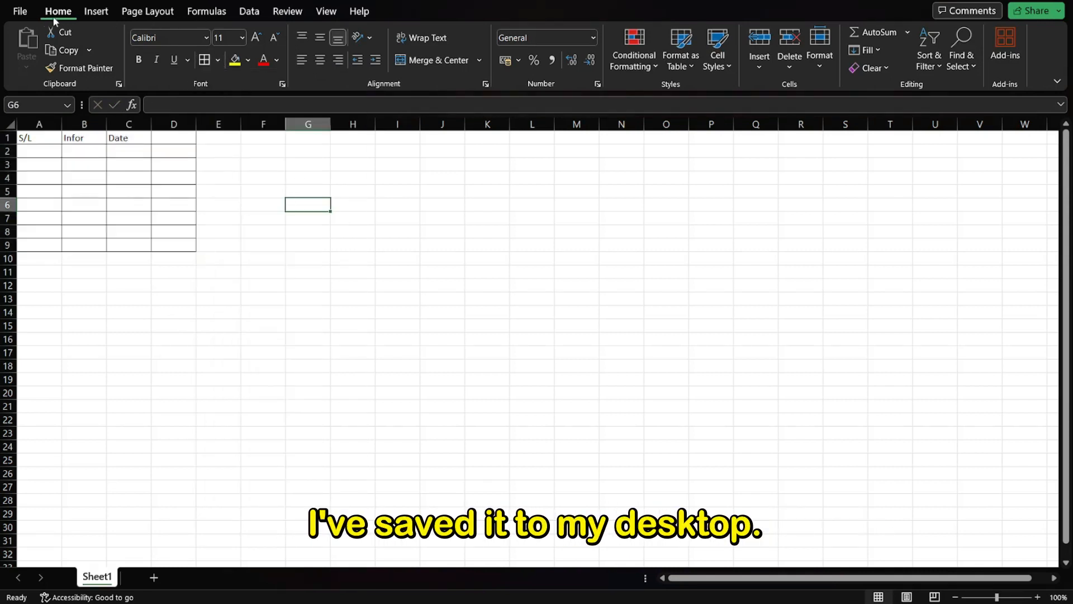
# Step: Save the workbook as 'Test' in the Desktop folder
pyautogui.click(19, 11)
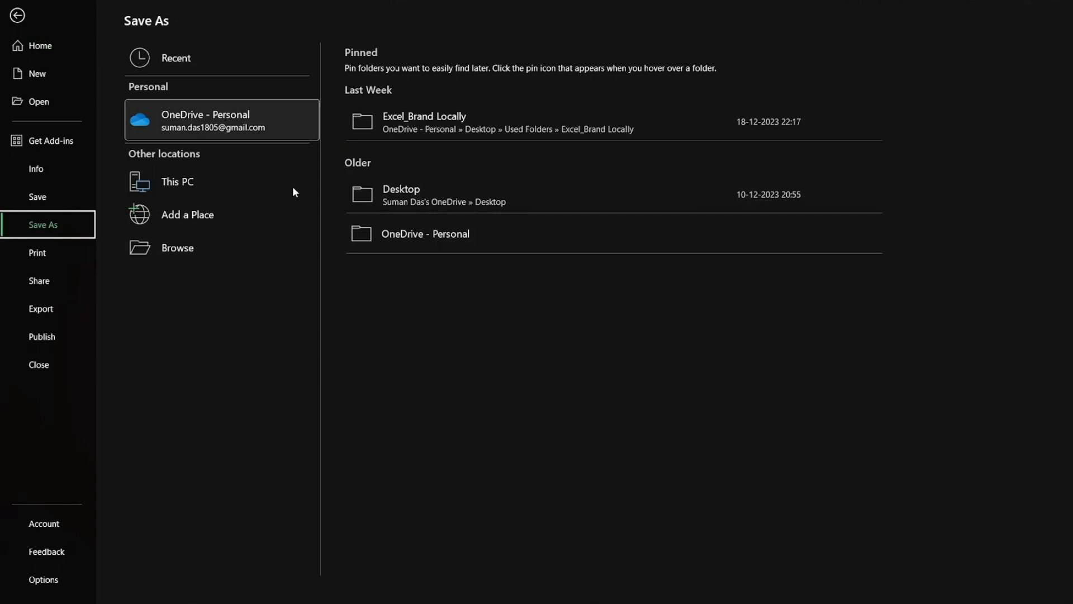
pyautogui.click(177, 248)
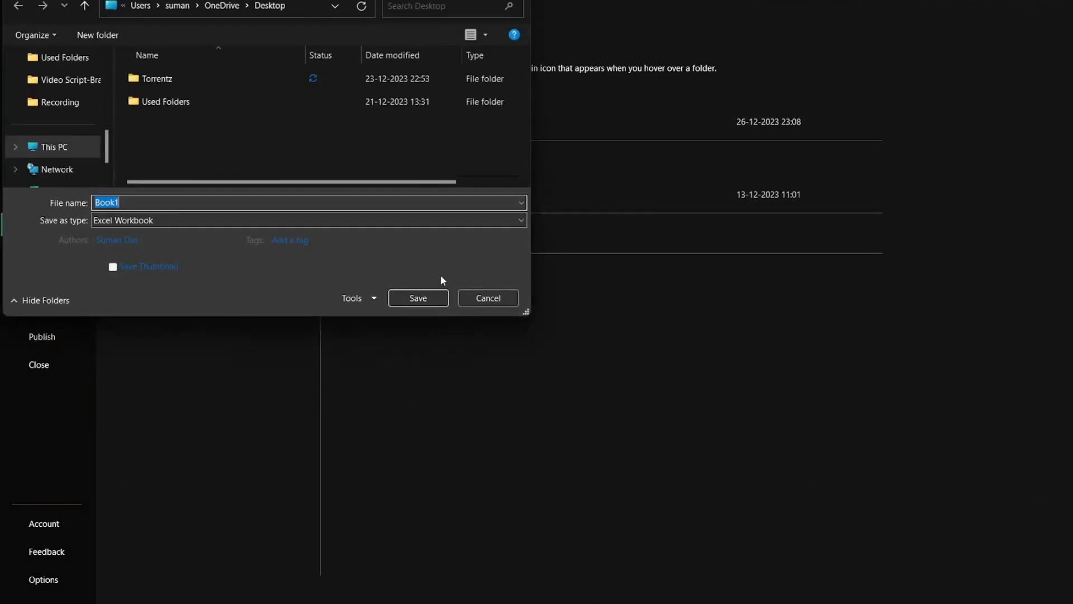
pyautogui.write('Test')
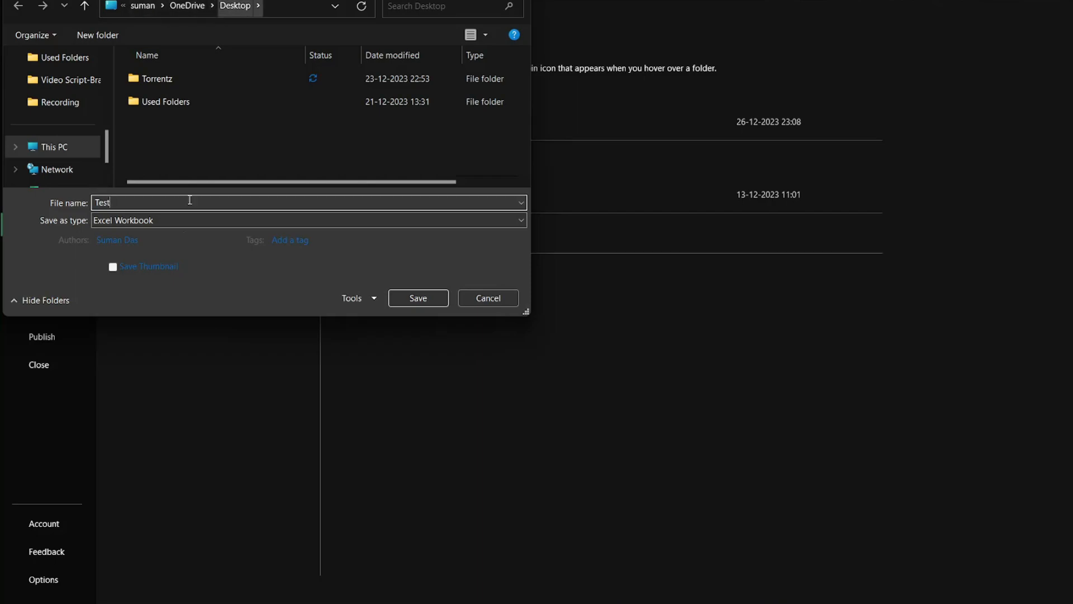
pyautogui.click(417, 298)
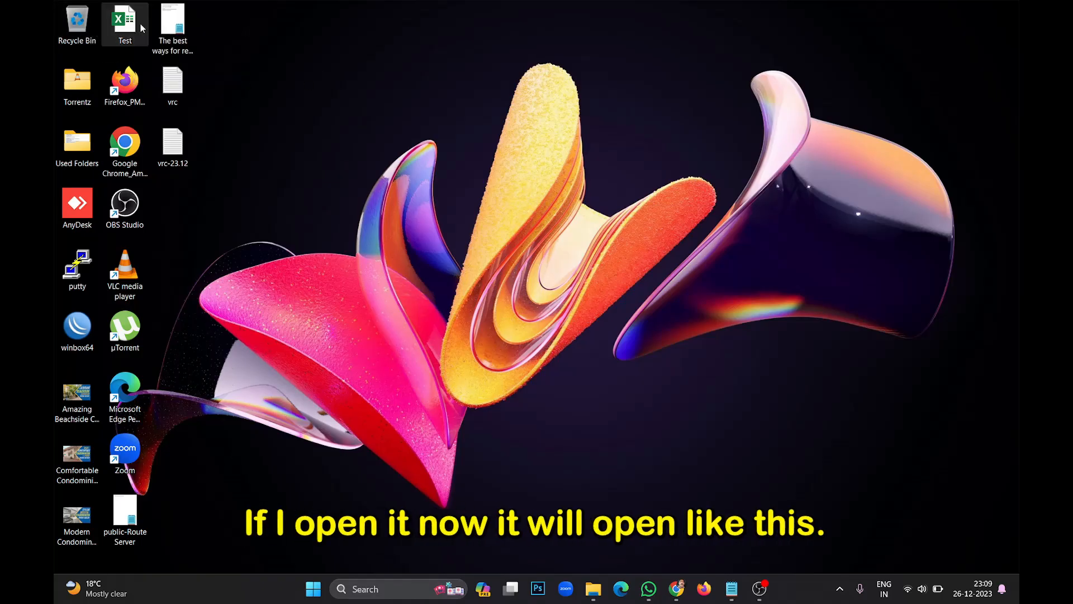
# Step: Open the Test file from its desktop icon
pyautogui.doubleClick(124, 19)
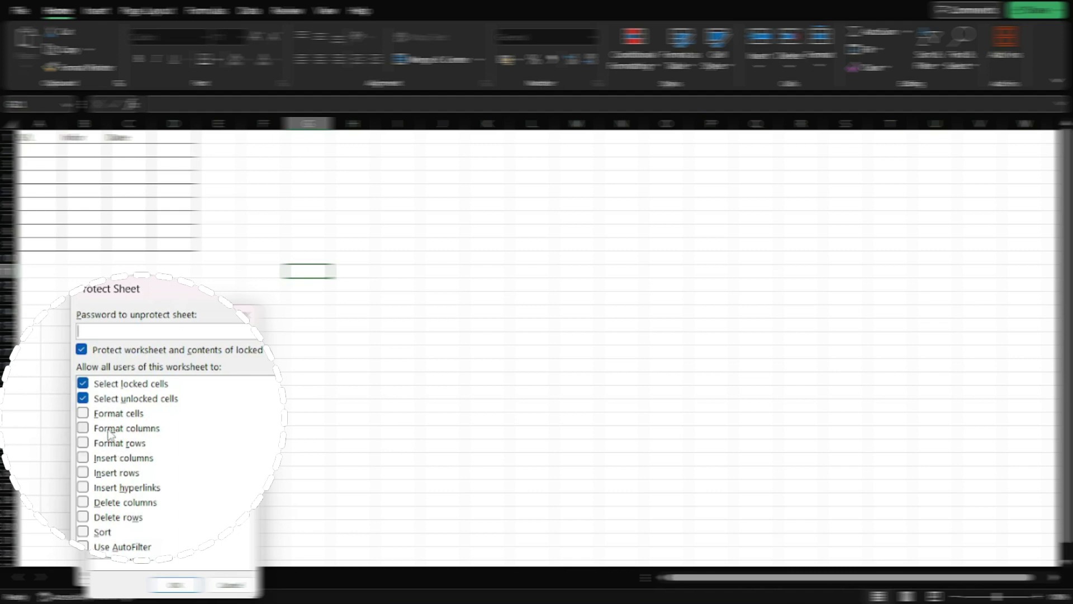
pyautogui.moveTo(181, 523)
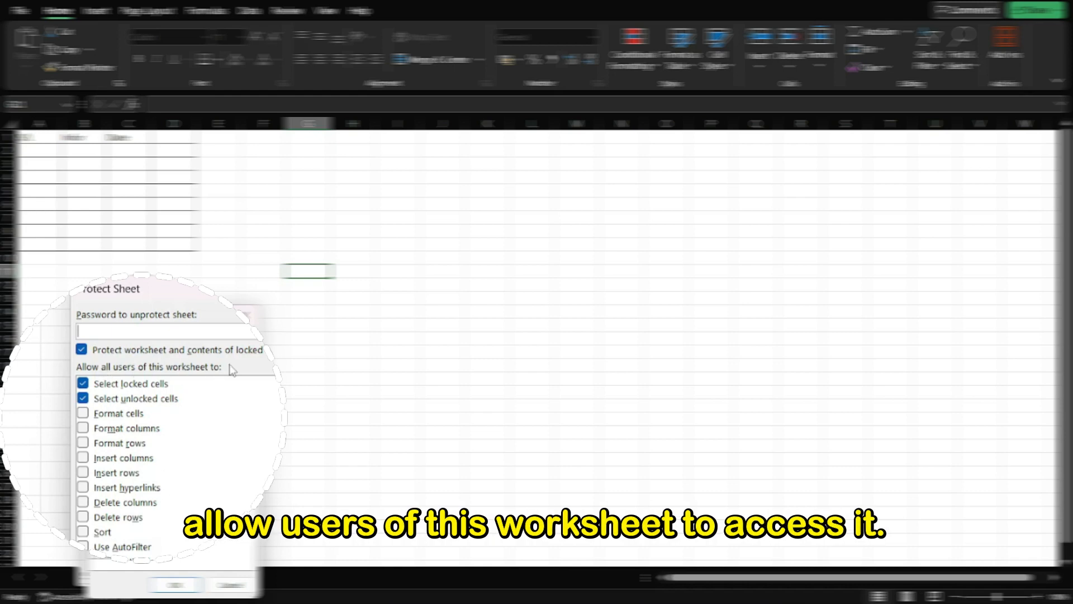
pyautogui.moveTo(163, 405)
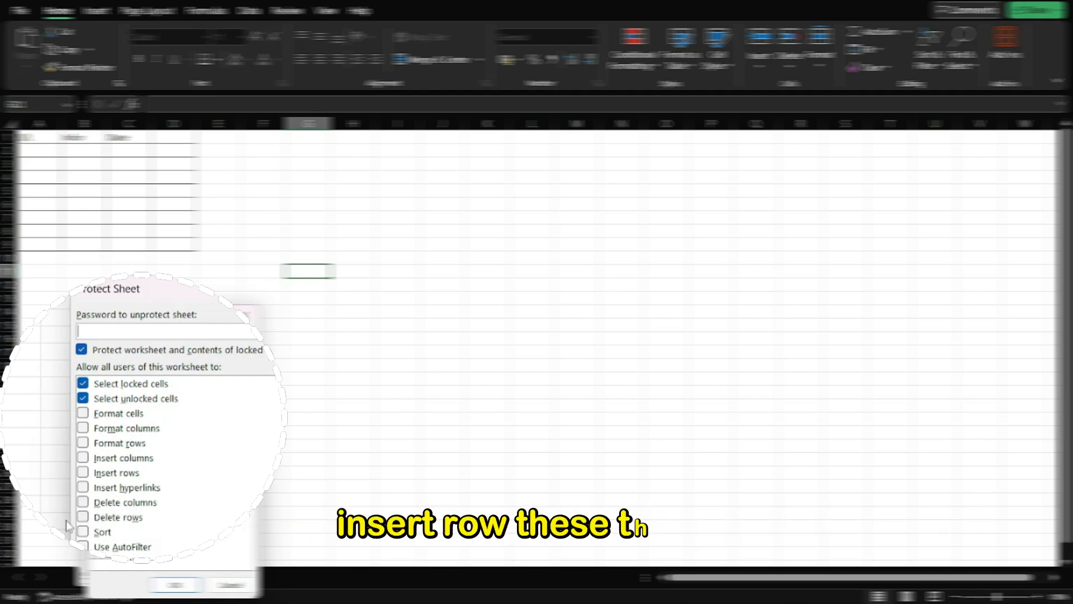
# Step: Permit deleting columns and rows in the sheet protection options
pyautogui.click(82, 502)
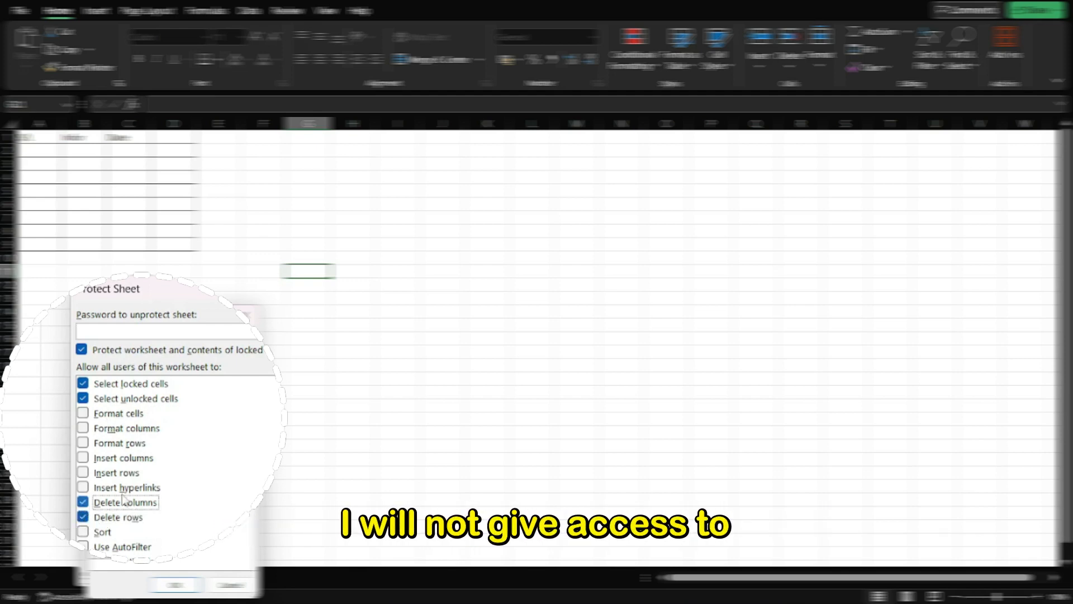
pyautogui.click(83, 473)
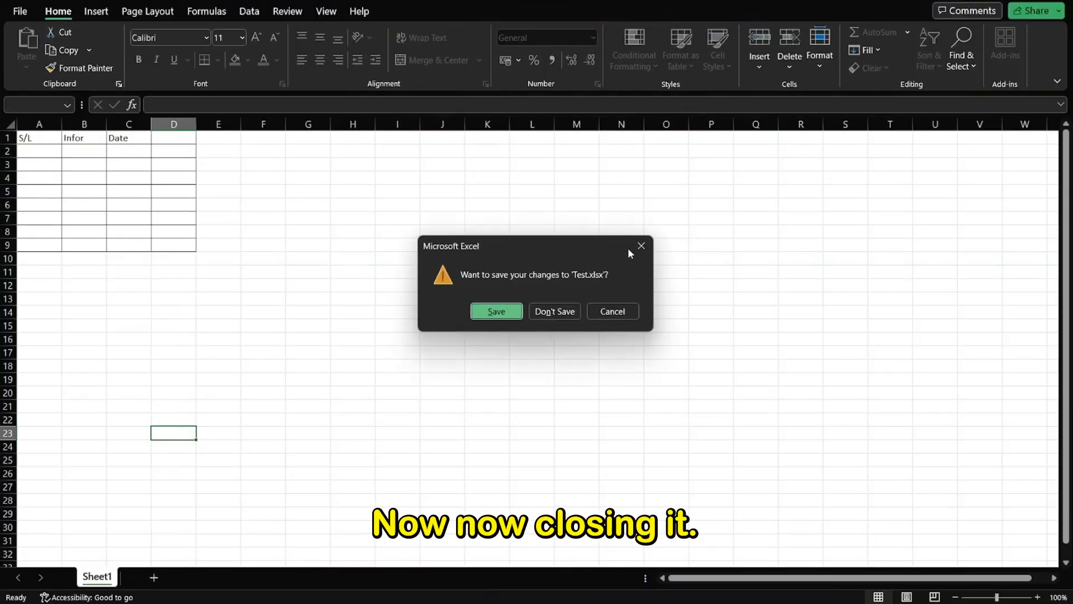
# Step: Dismiss the save prompt and check row 11's permitted actions via its context menu
pyautogui.click(555, 311)
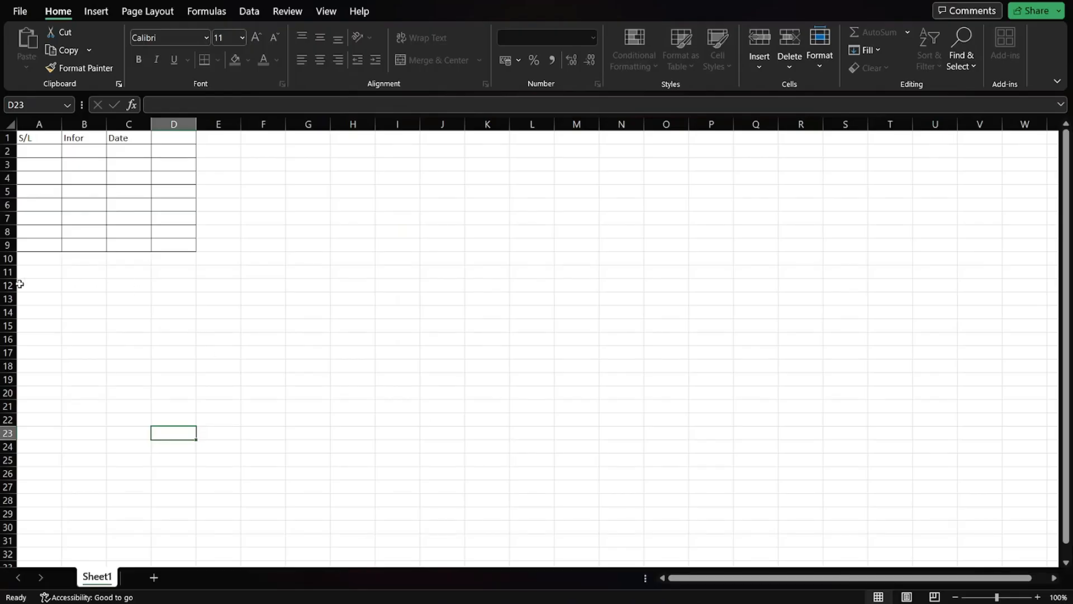
pyautogui.rightClick(8, 271)
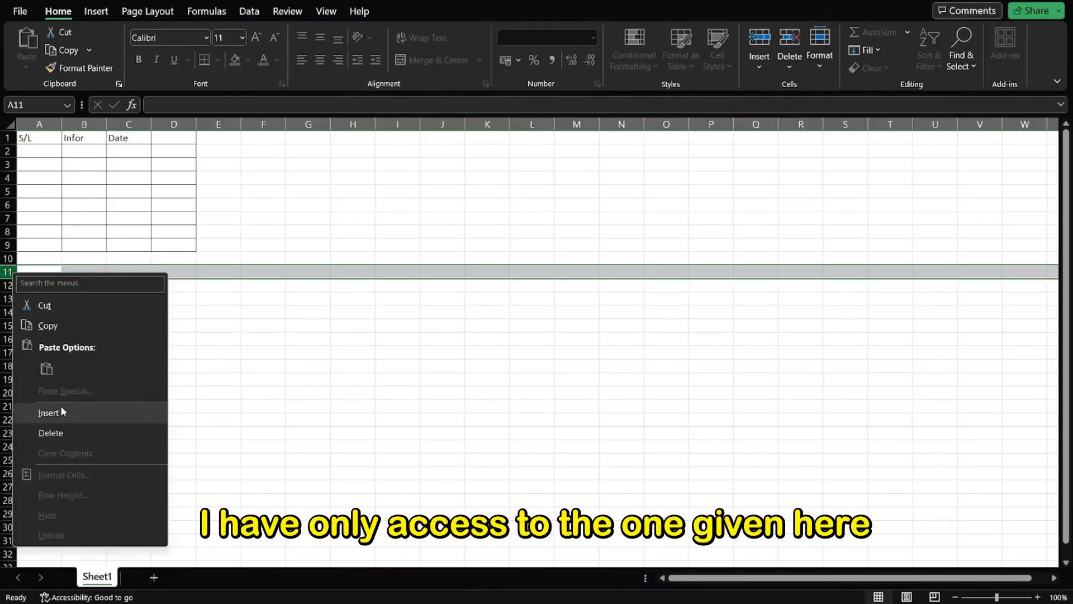
pyautogui.moveTo(58, 522)
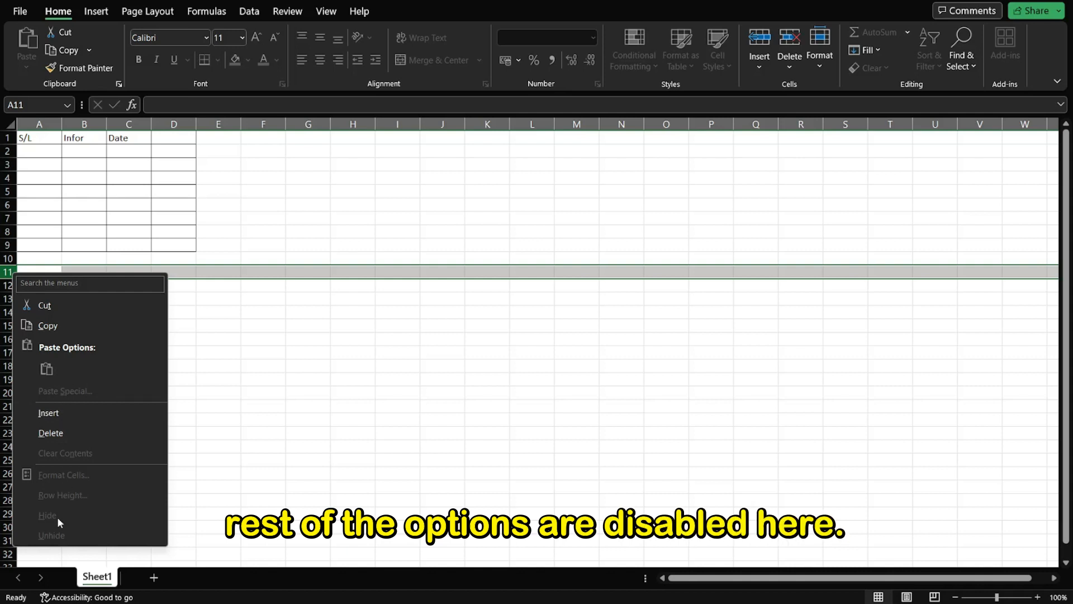
pyautogui.moveTo(49, 412)
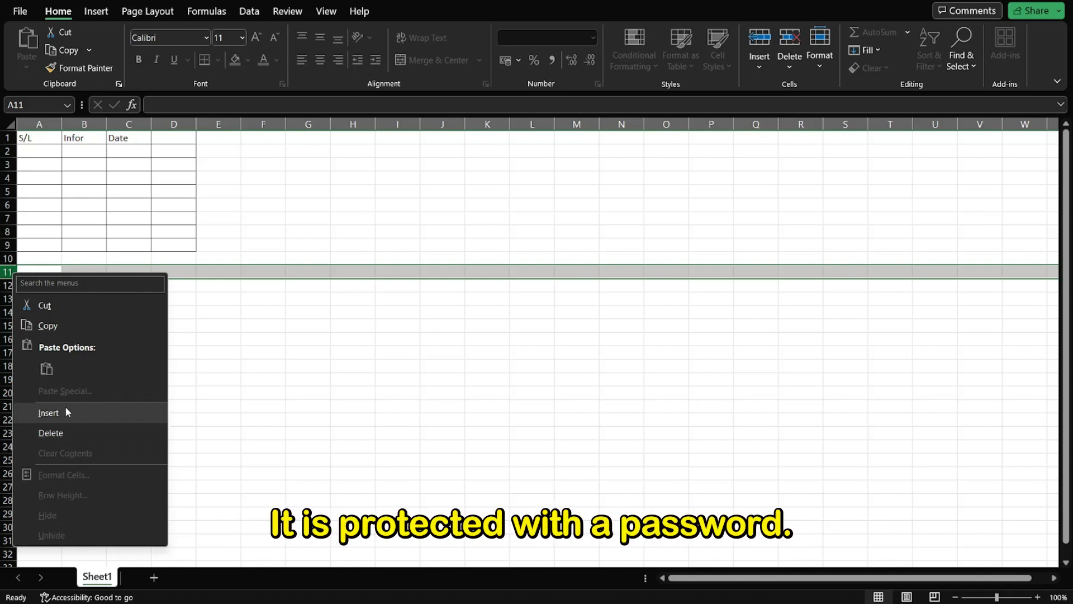
pyautogui.moveTo(68, 424)
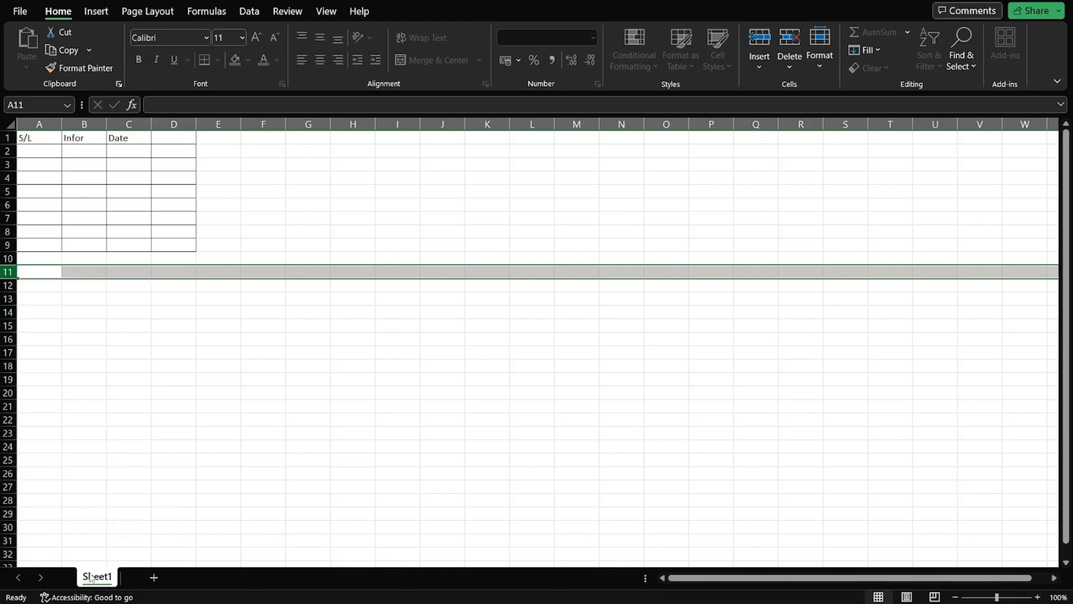
pyautogui.rightClick(97, 576)
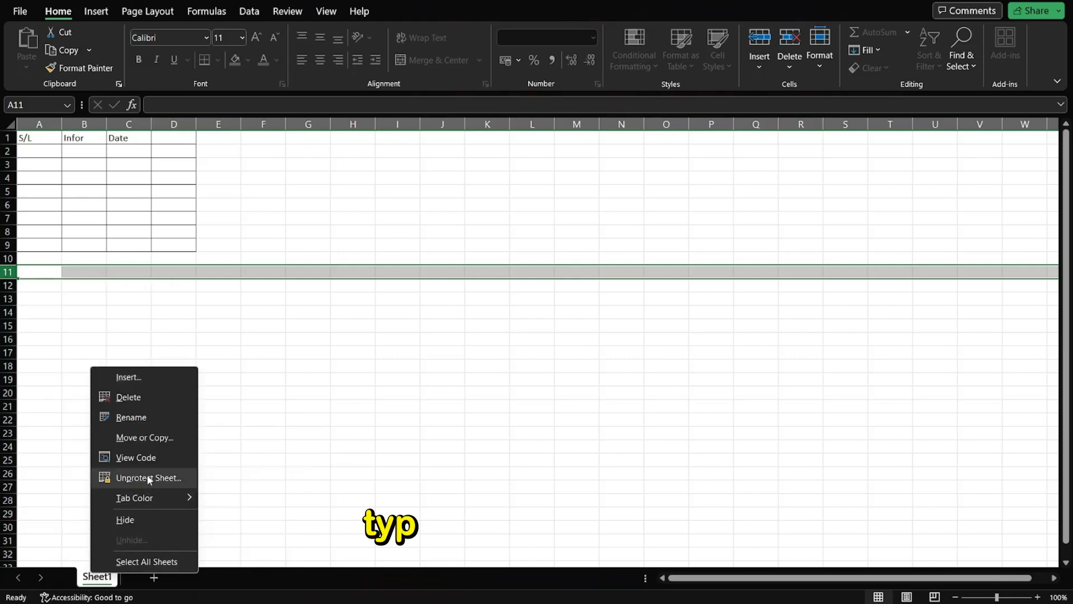
pyautogui.click(149, 476)
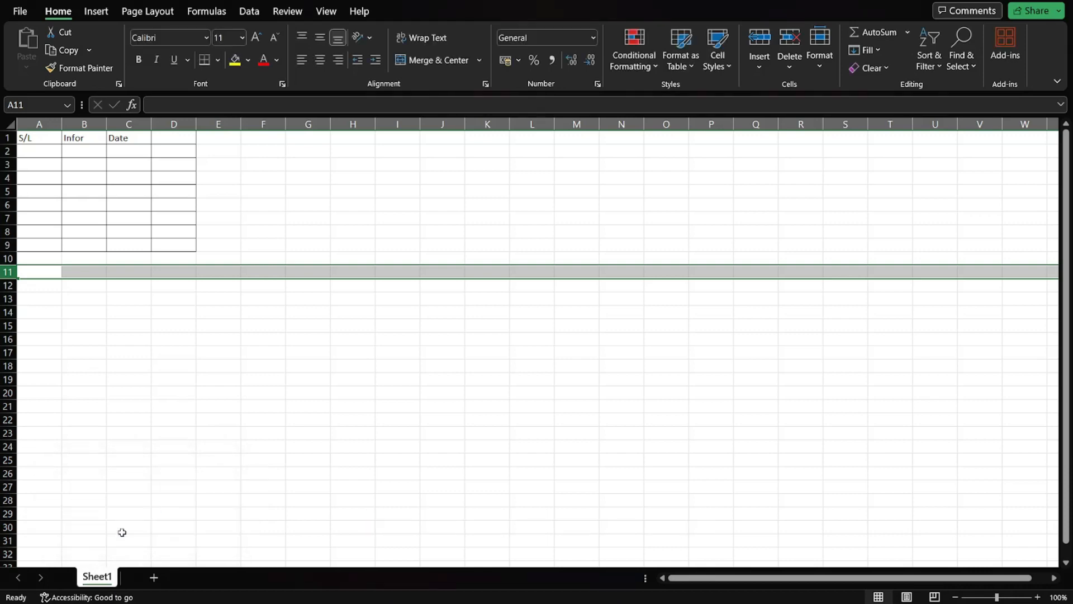
pyautogui.rightClick(58, 272)
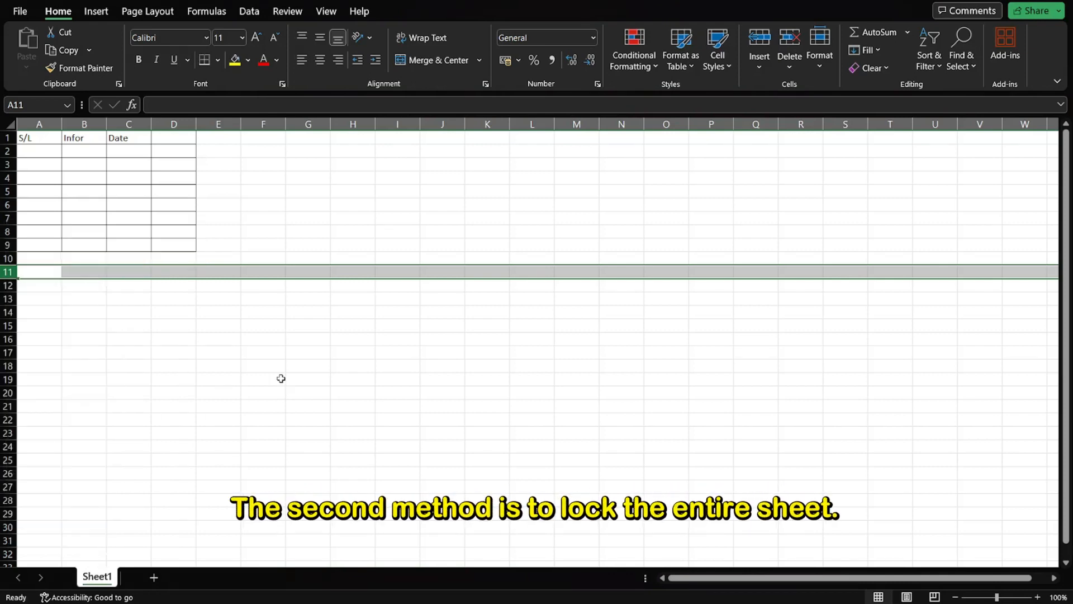
pyautogui.click(576, 259)
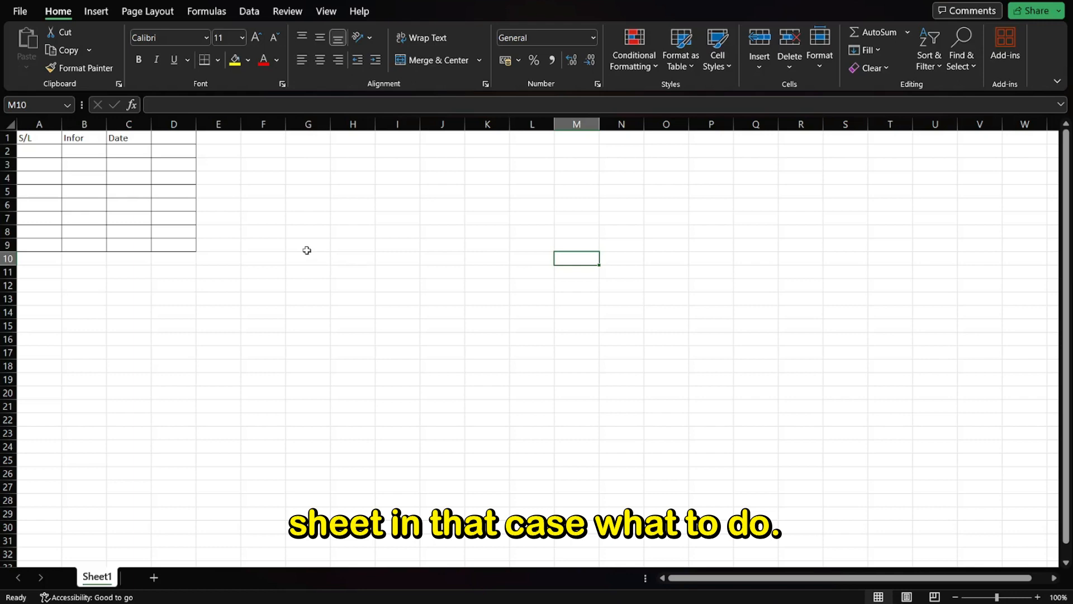
pyautogui.click(353, 284)
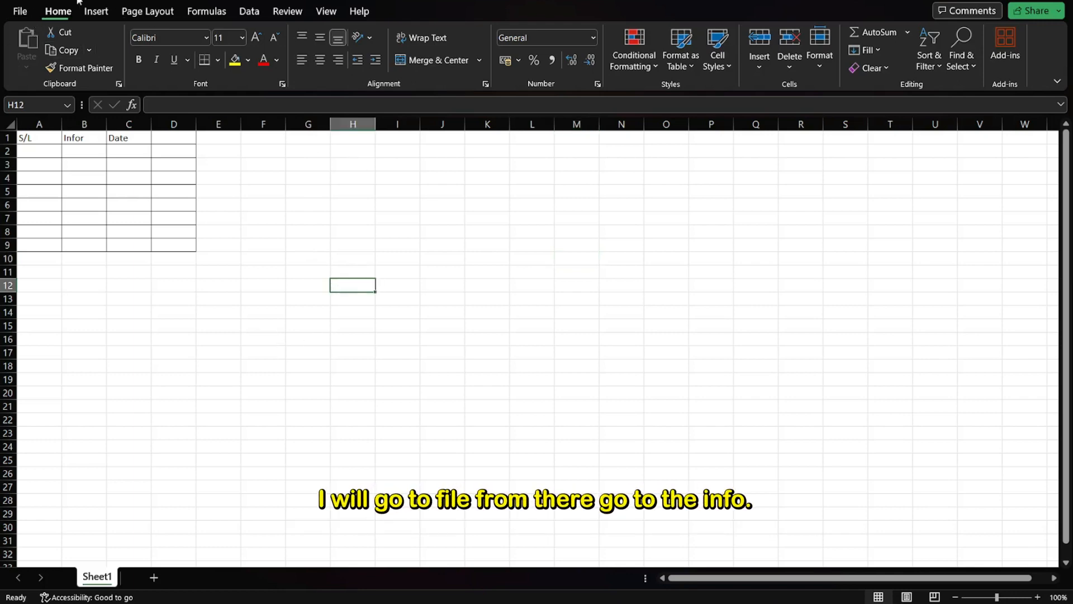
# Step: Encrypt the Test workbook with an open password, entering and confirming it
pyautogui.click(19, 11)
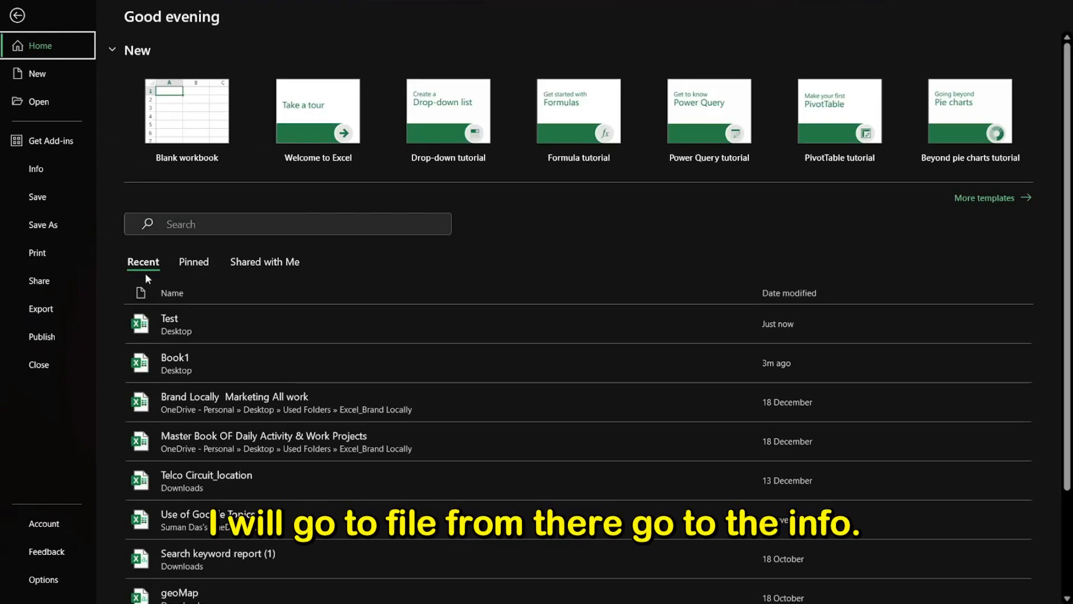
pyautogui.click(36, 169)
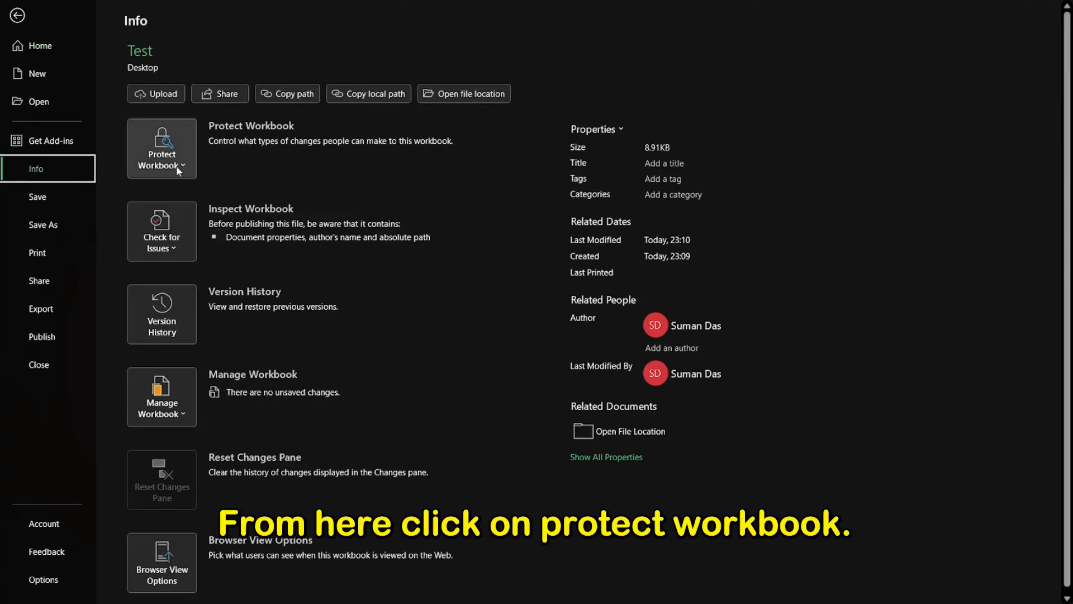
pyautogui.click(162, 149)
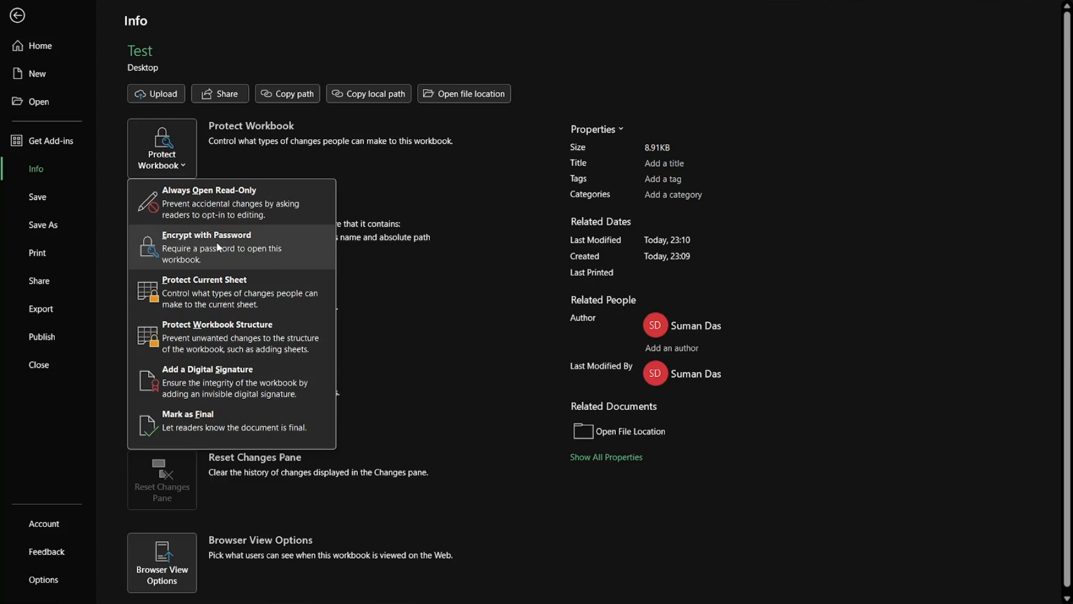
pyautogui.click(206, 235)
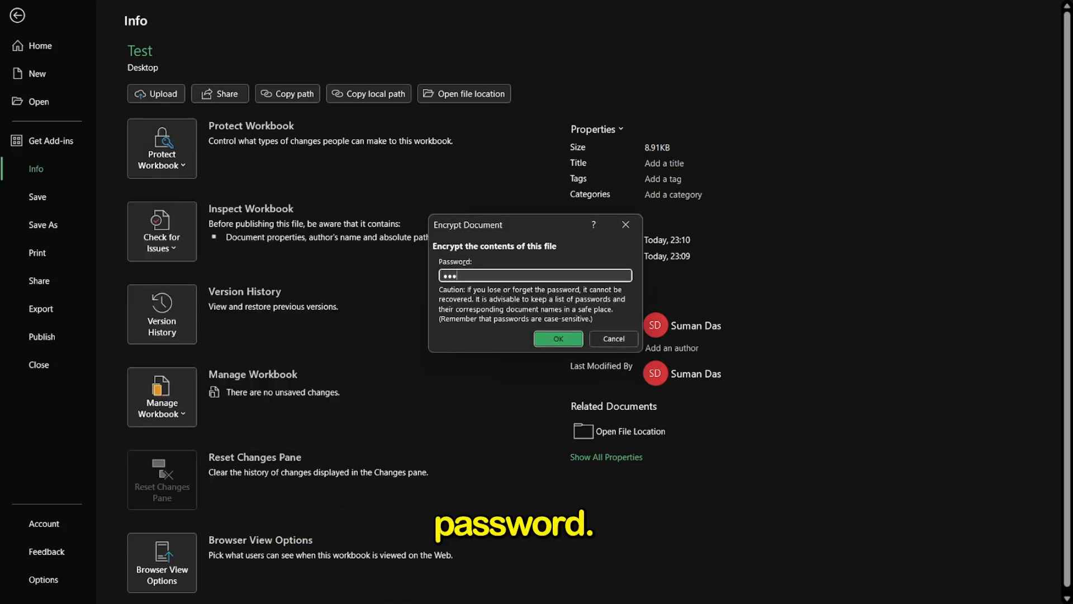
pyautogui.click(557, 339)
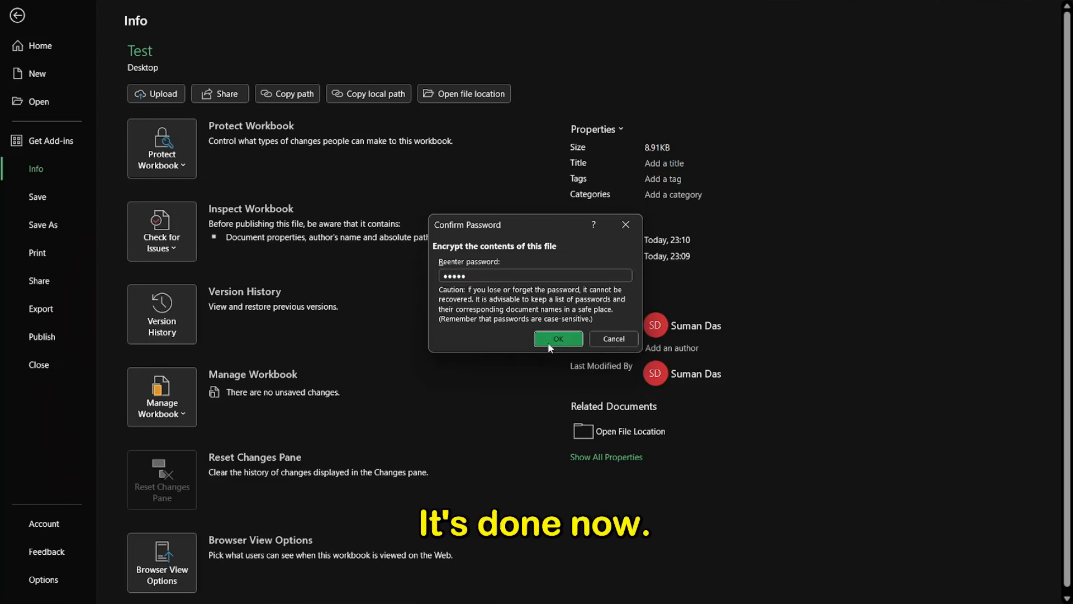
pyautogui.click(558, 339)
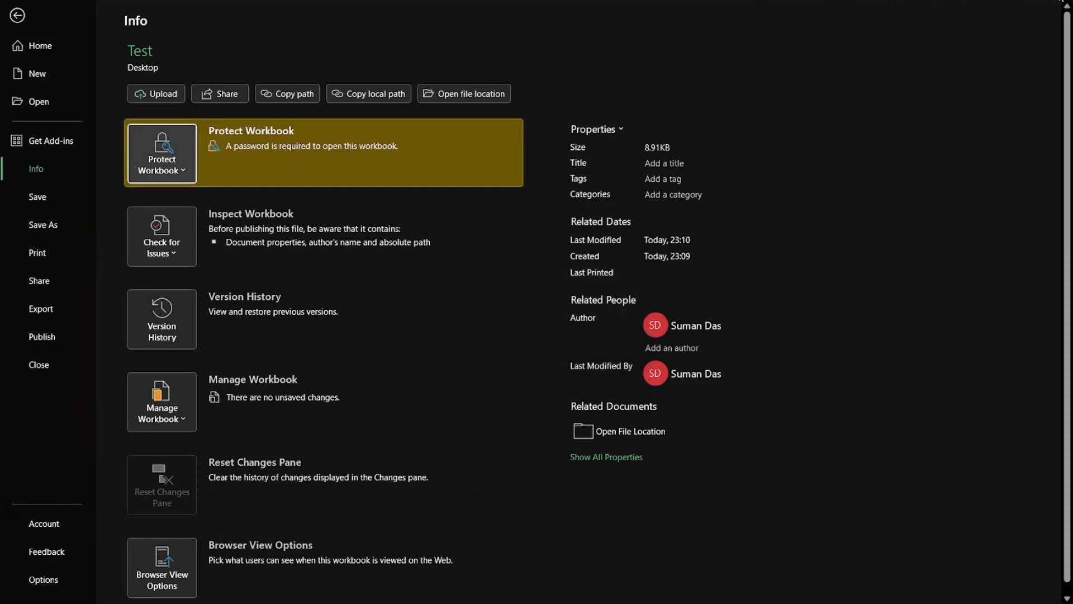
pyautogui.click(16, 15)
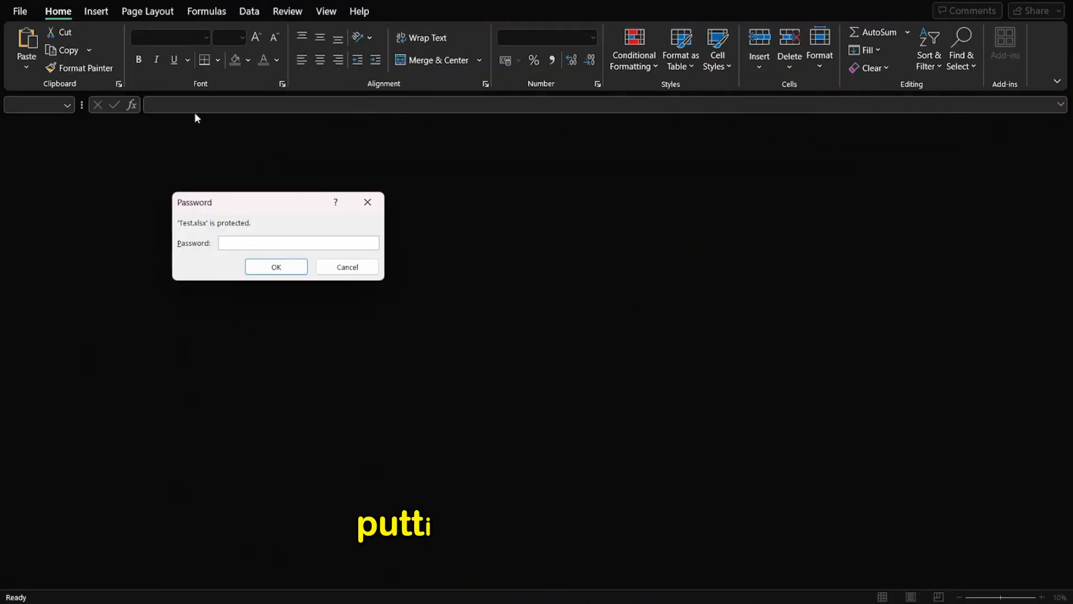
pyautogui.click(298, 242)
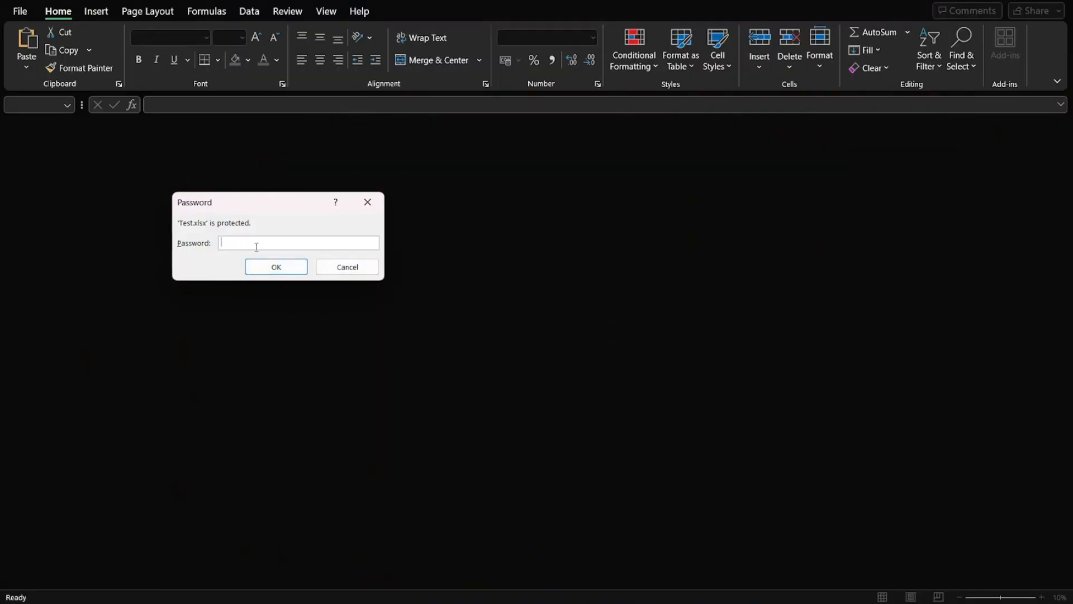
pyautogui.write('password')
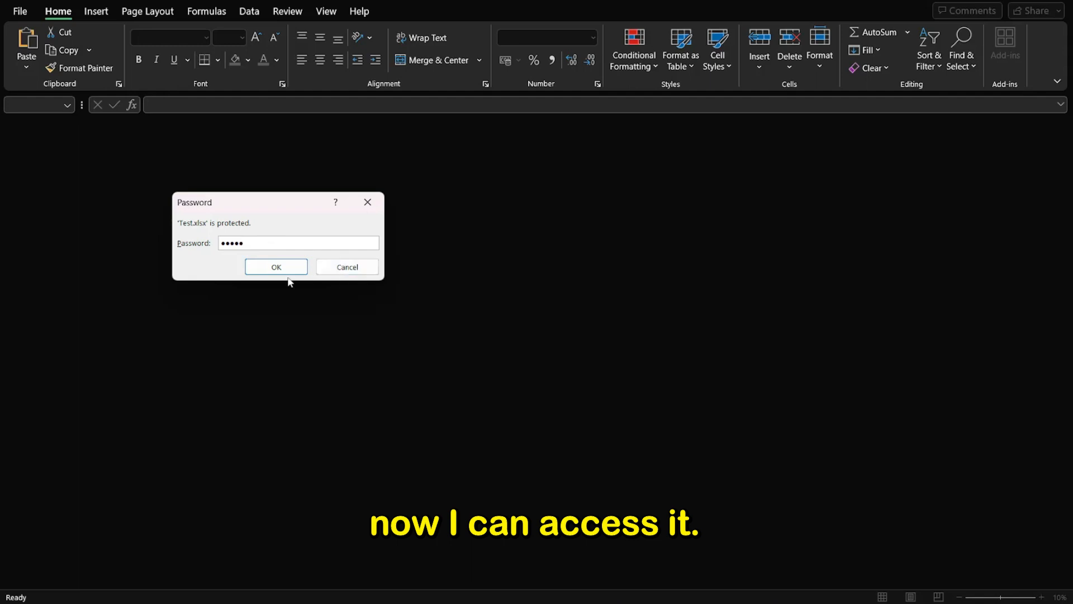
pyautogui.click(275, 266)
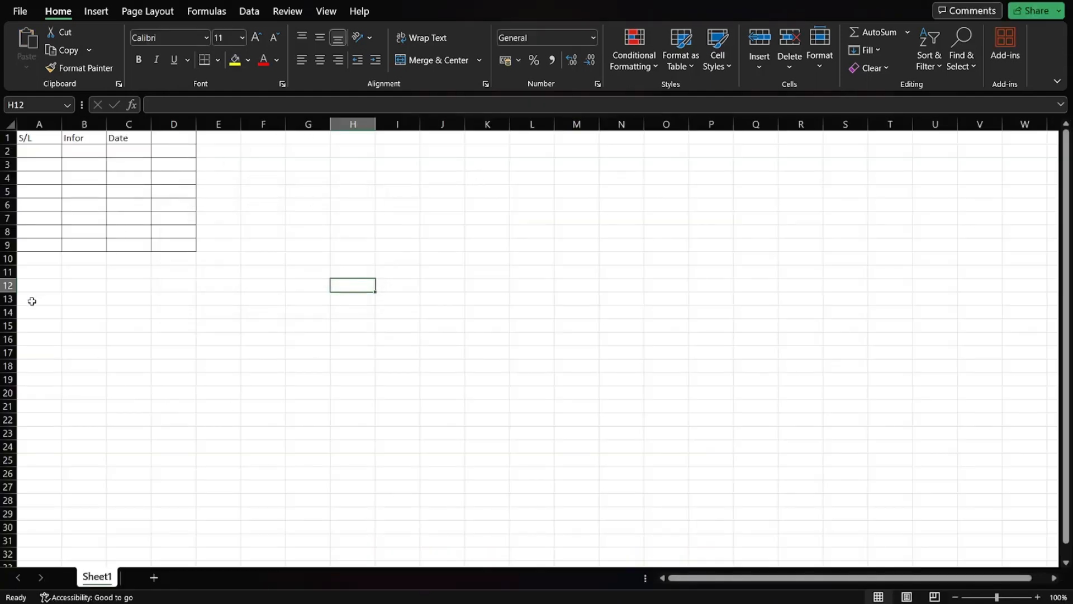
pyautogui.click(83, 284)
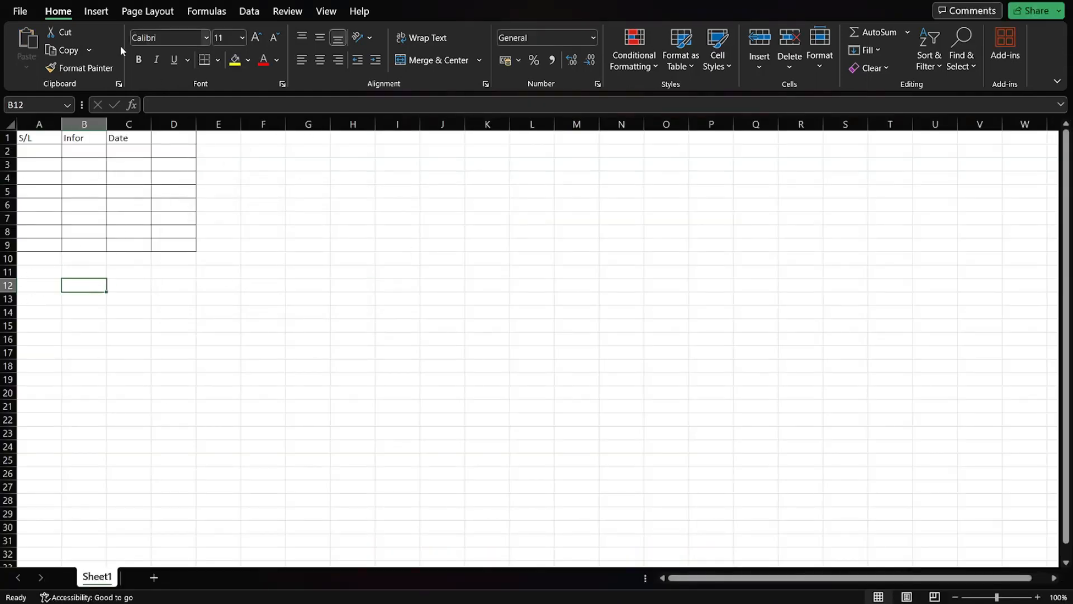
pyautogui.click(20, 11)
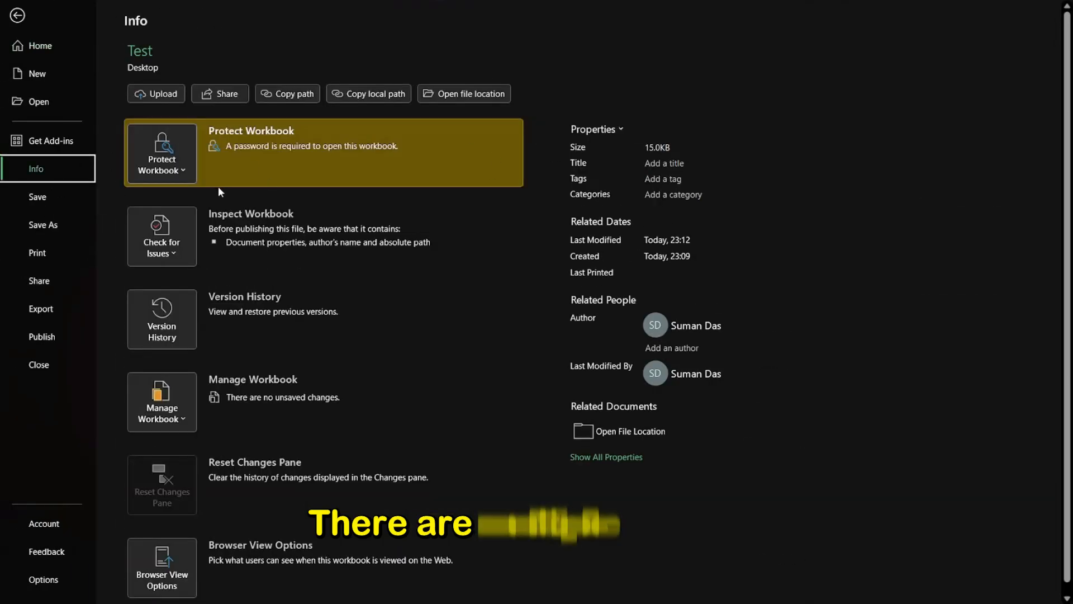
pyautogui.click(161, 152)
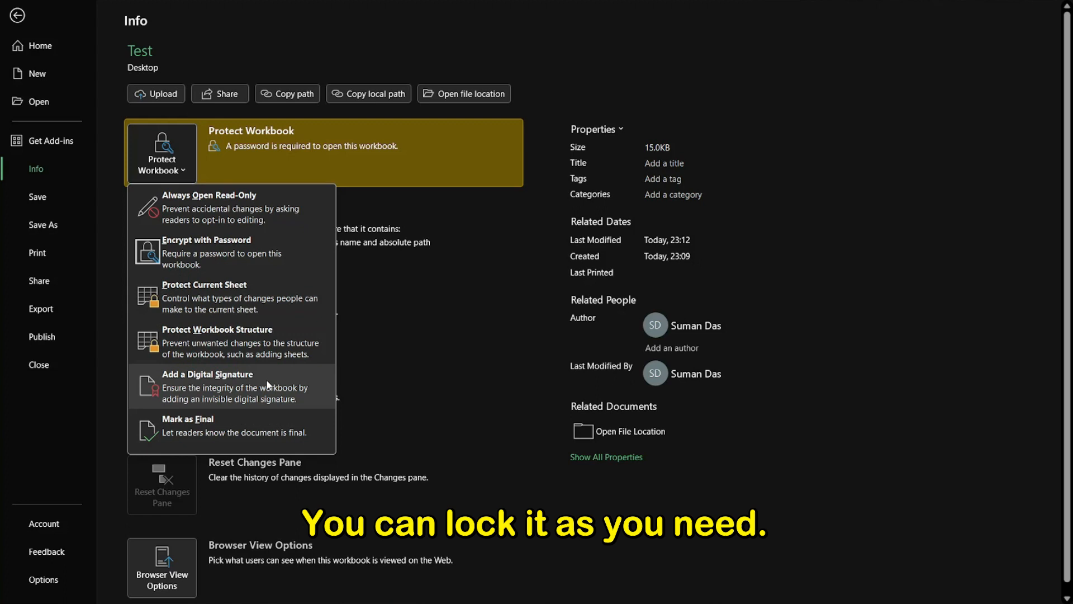
pyautogui.moveTo(246, 225)
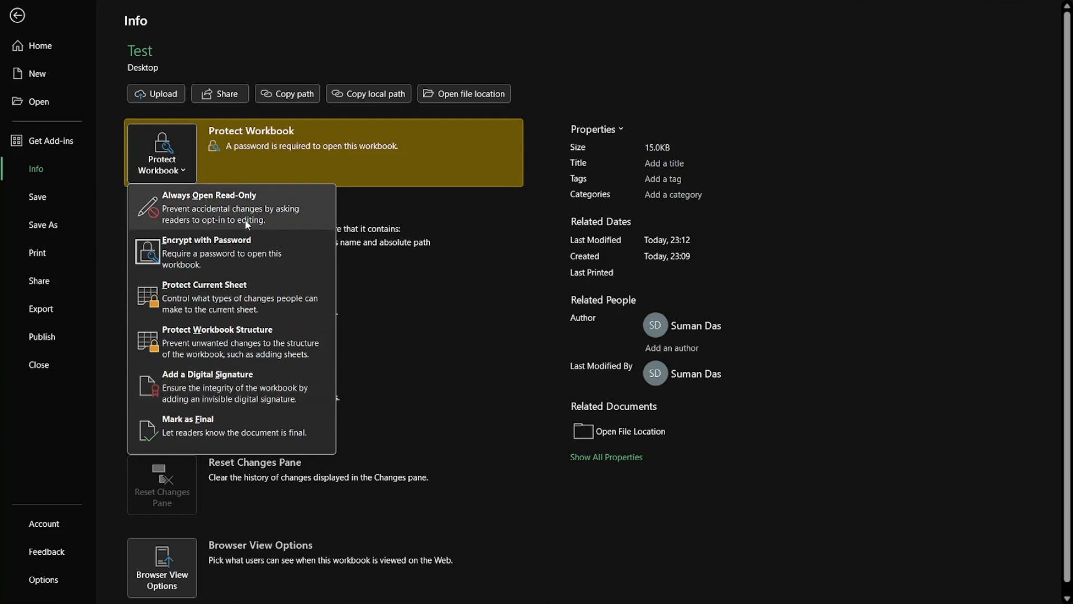
pyautogui.moveTo(293, 326)
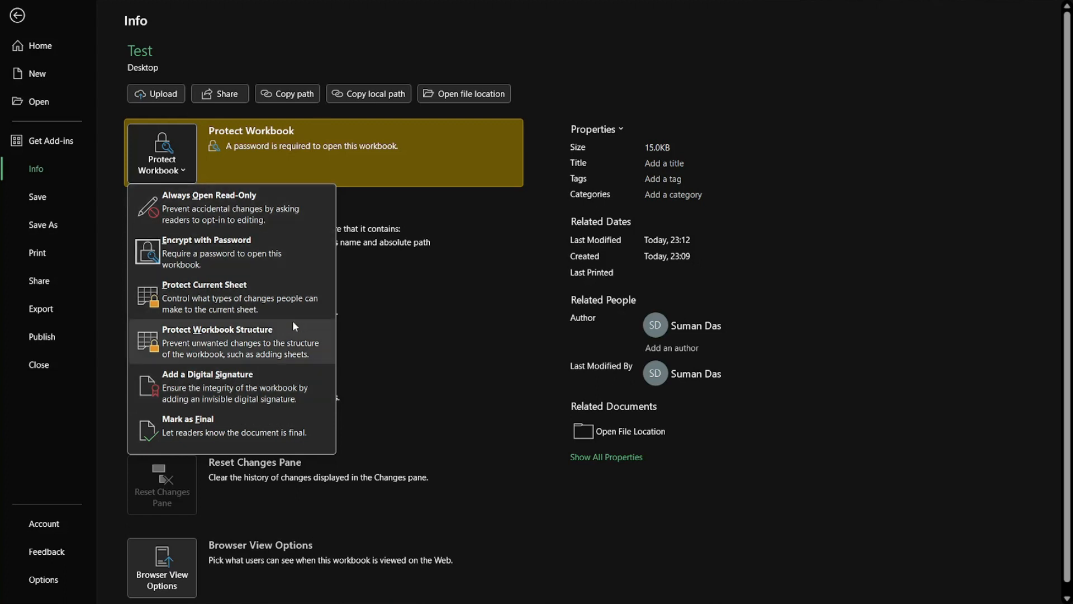
pyautogui.moveTo(274, 345)
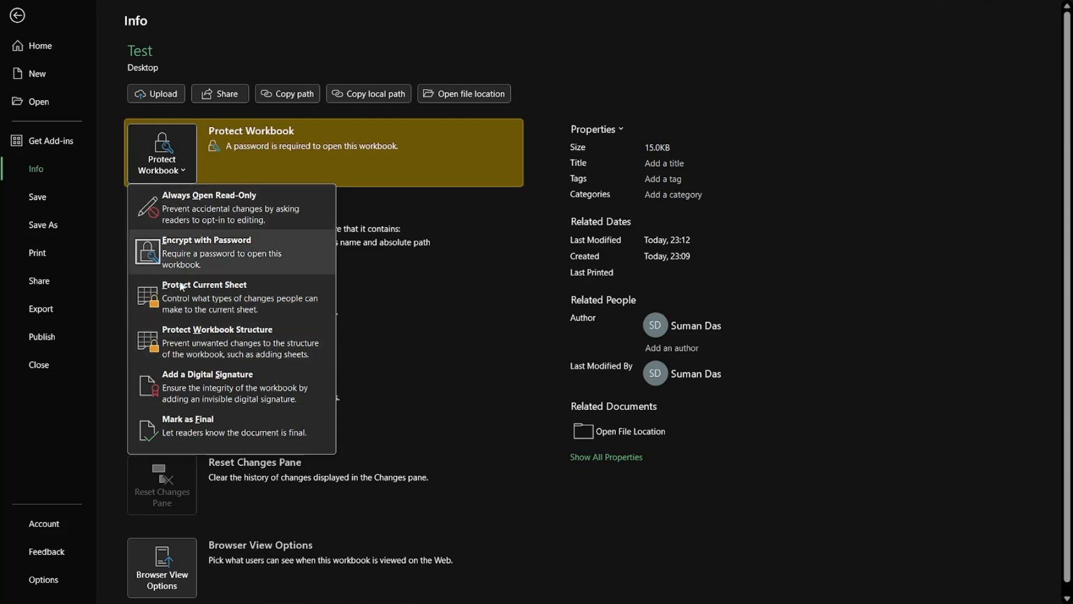
pyautogui.click(488, 295)
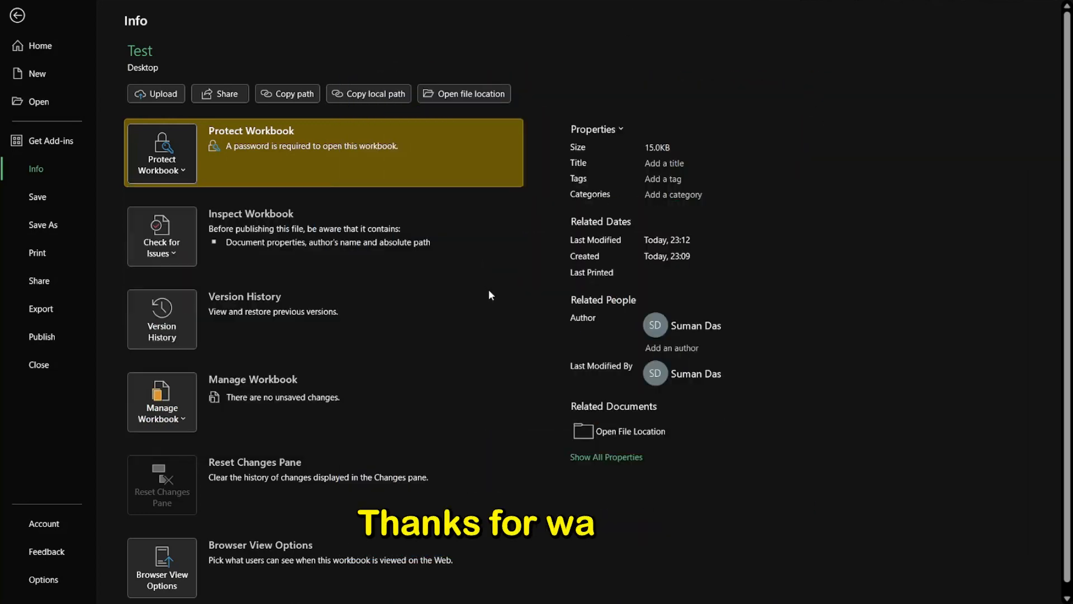